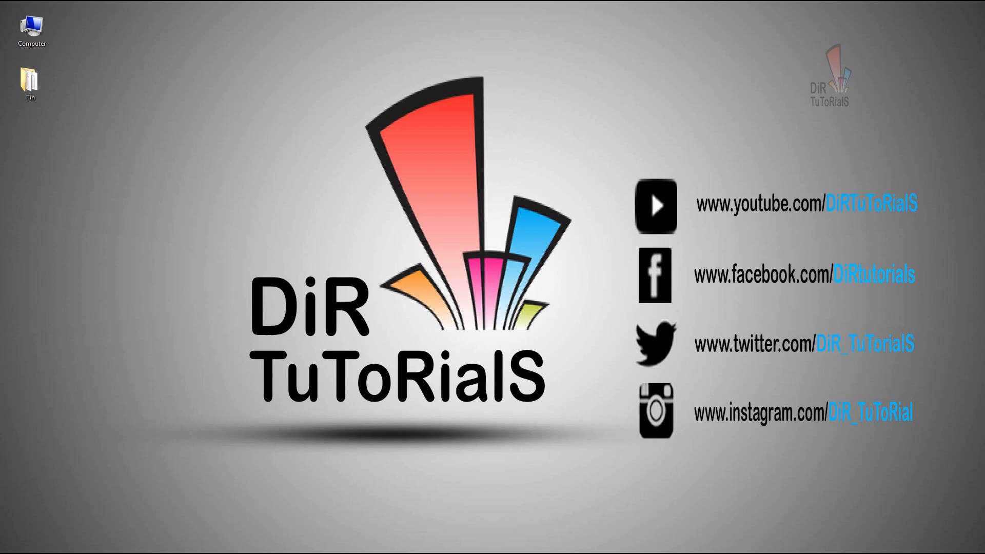
Open the Tin folder of .8ed6 encrypted files and view its README.hta Cerber note.
{"action": "left_click", "coordinate": [29, 83]}
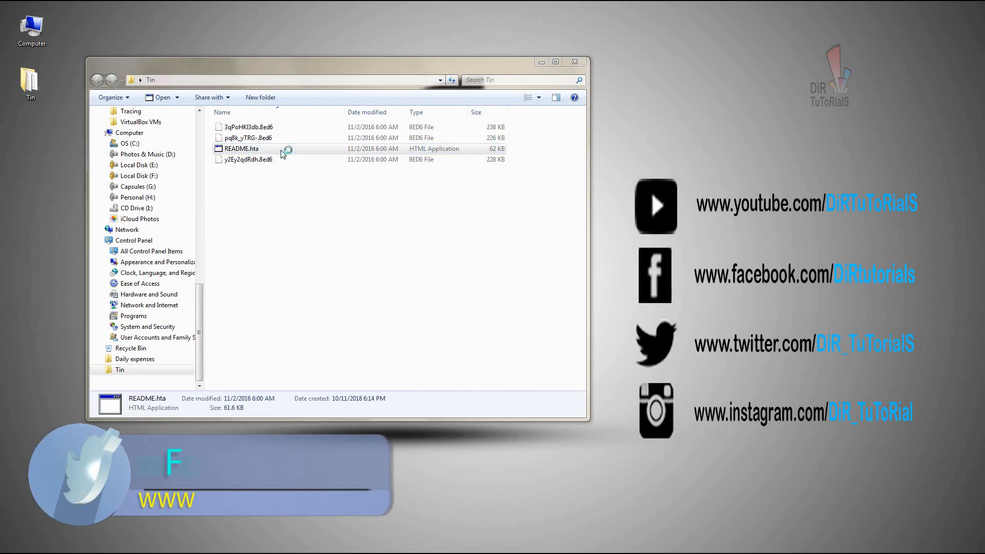
{"action": "double_click", "coordinate": [241, 148]}
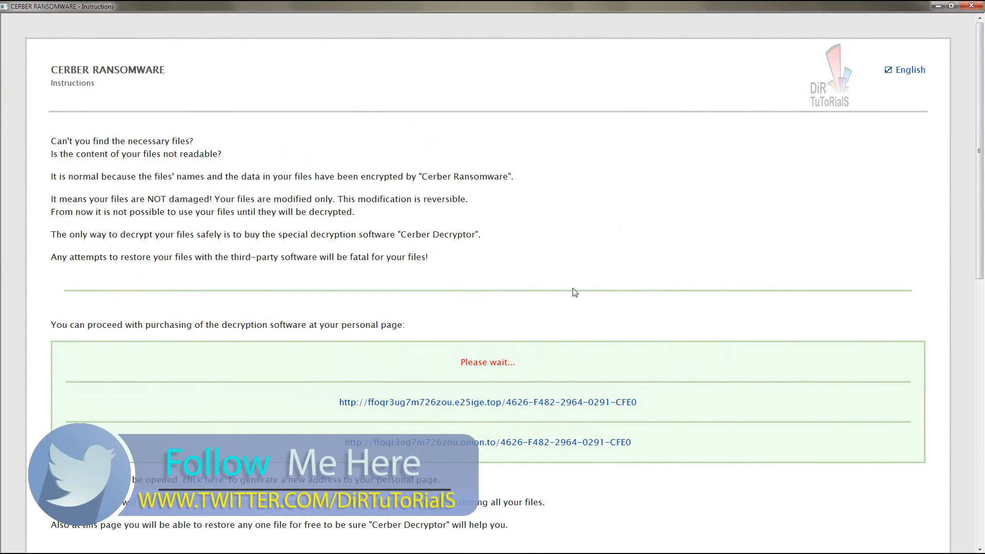
{"action": "mouse_move", "coordinate": [702, 301]}
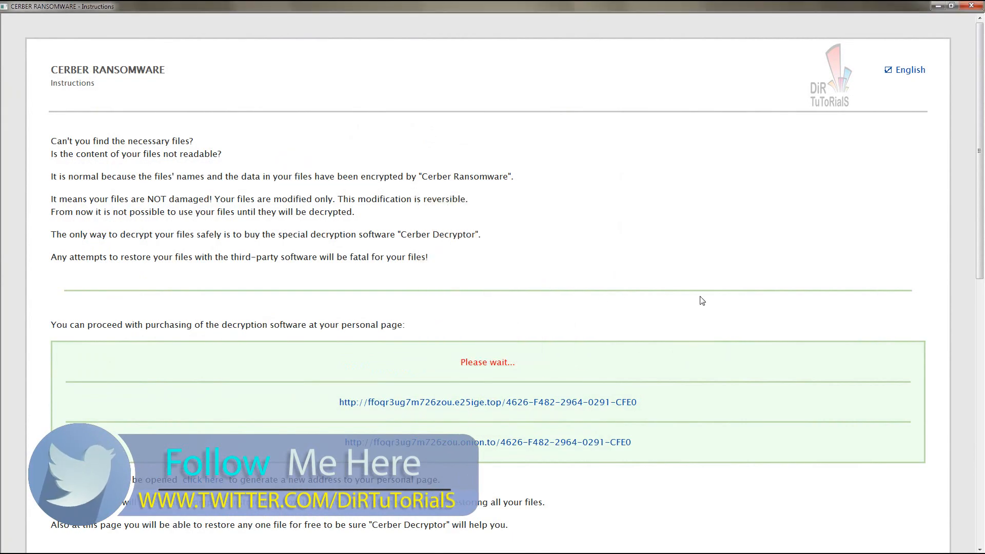